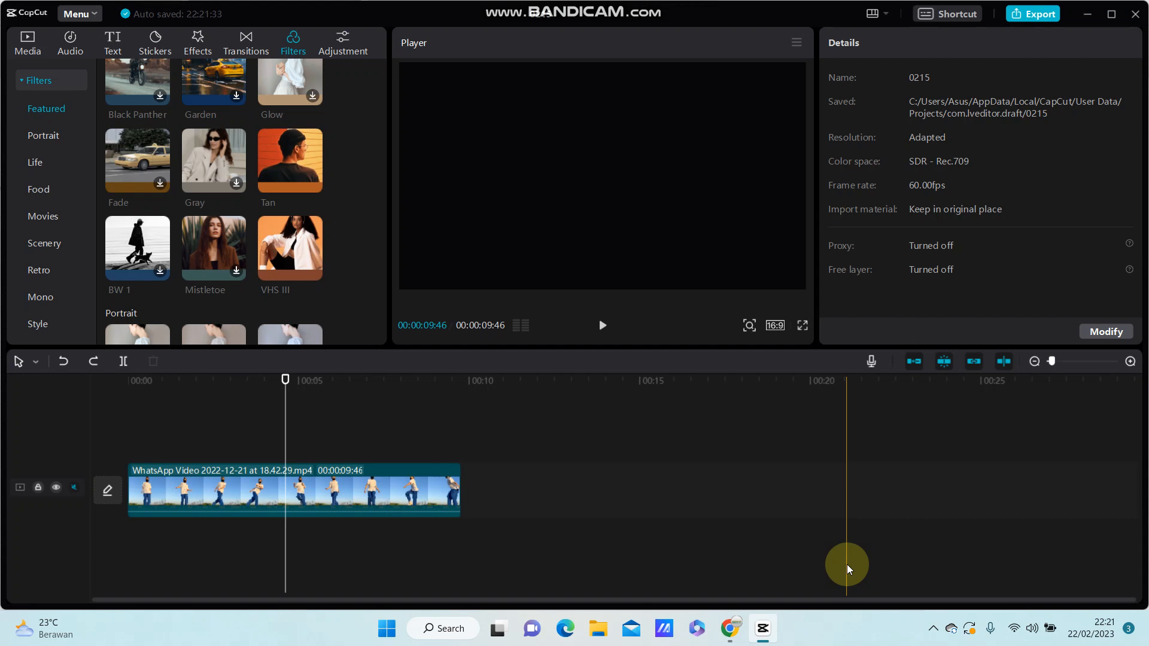
mouse_move(609, 559)
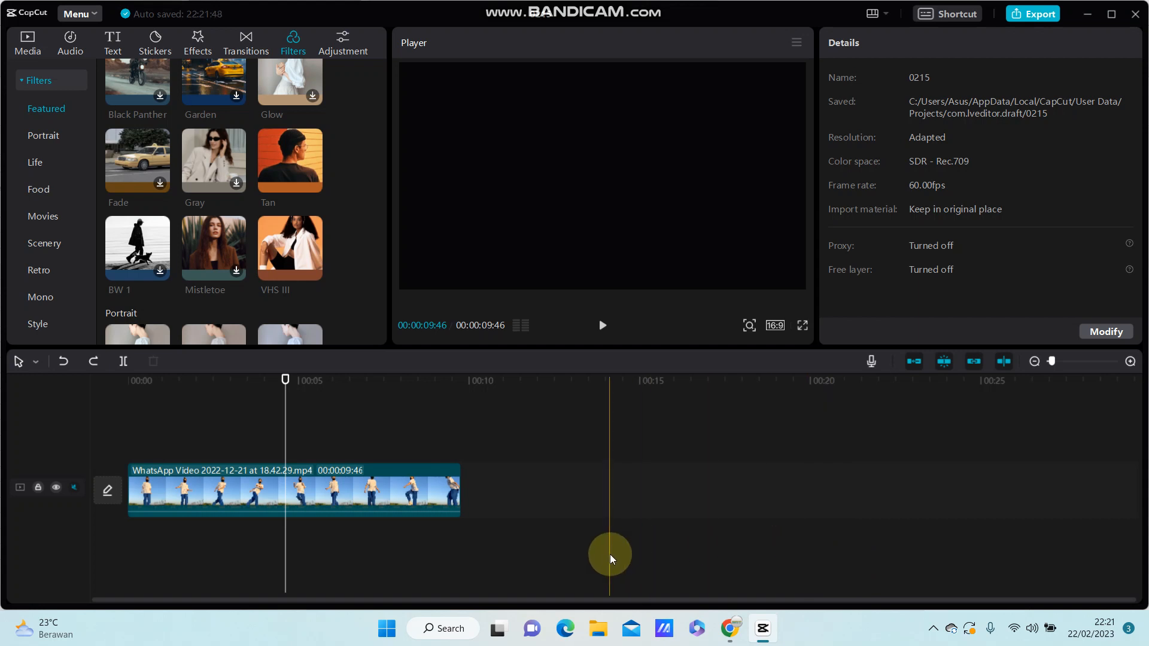
Scrub the playhead to about 00:00:03:33 to mark the first cut point
drag(610, 559, 567, 495)
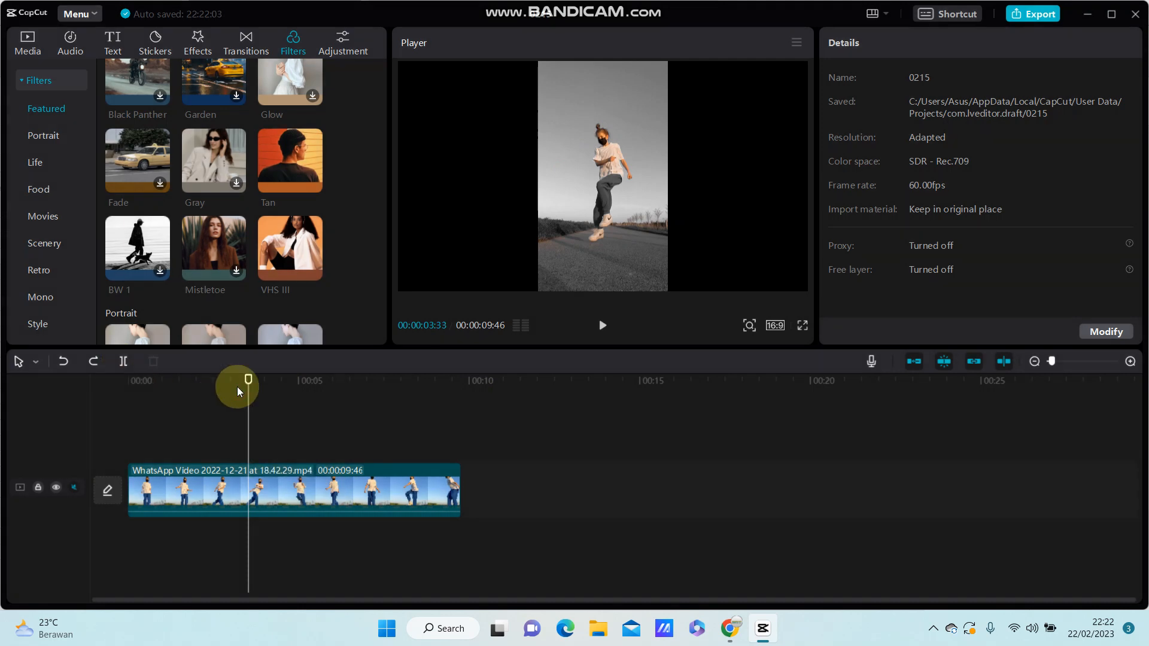
Move the playhead to the second cut point so the clip splits into three segments
drag(237, 379, 256, 379)
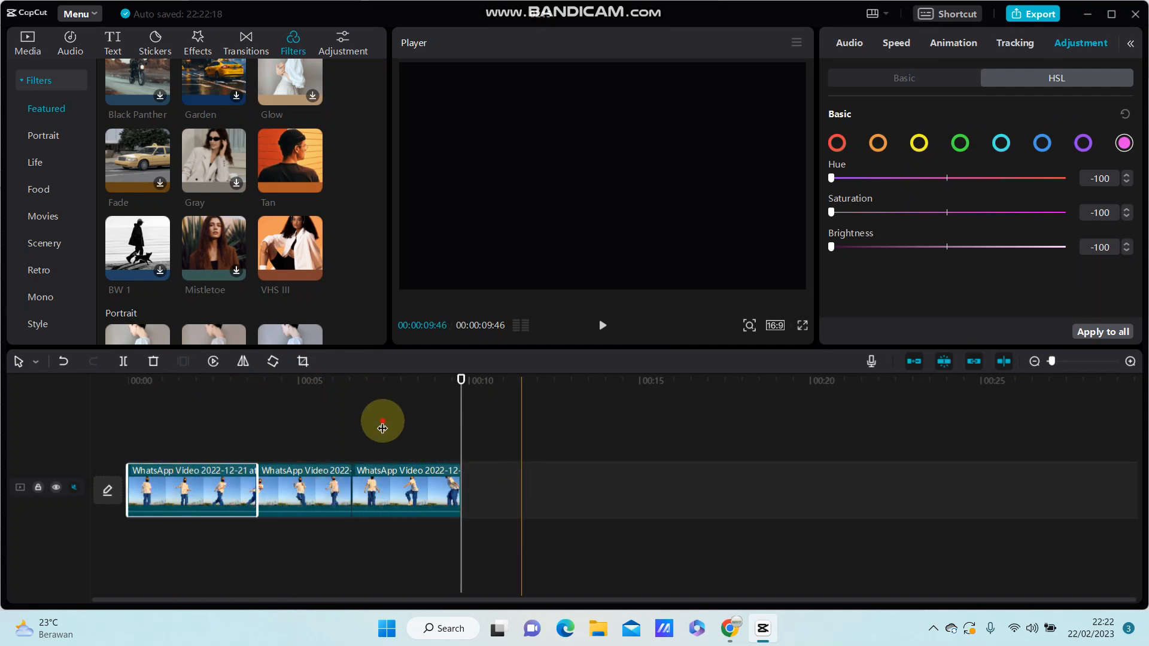
Select the middle segment and apply Reverse so it plays backwards
click(304, 491)
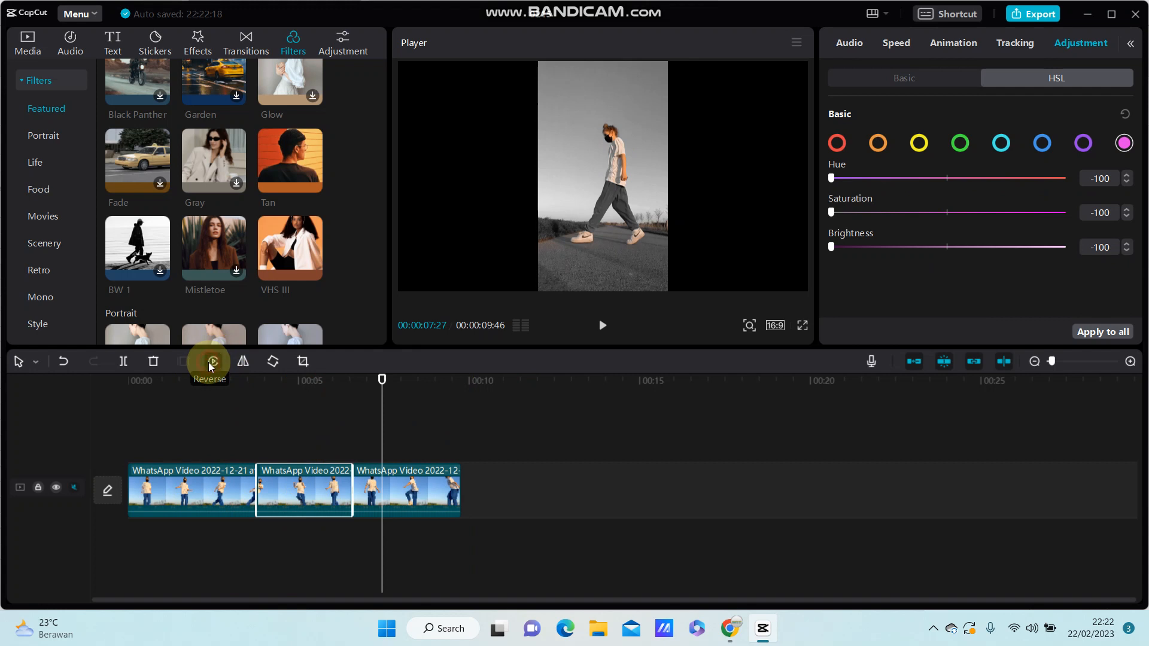
click(213, 361)
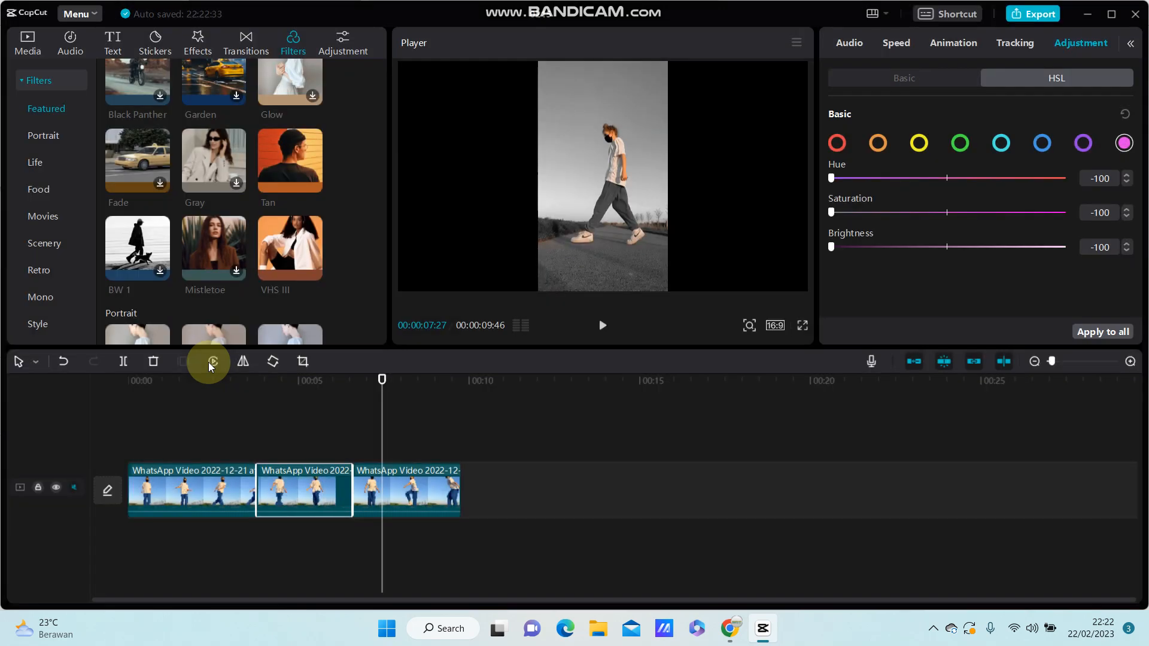
click(212, 362)
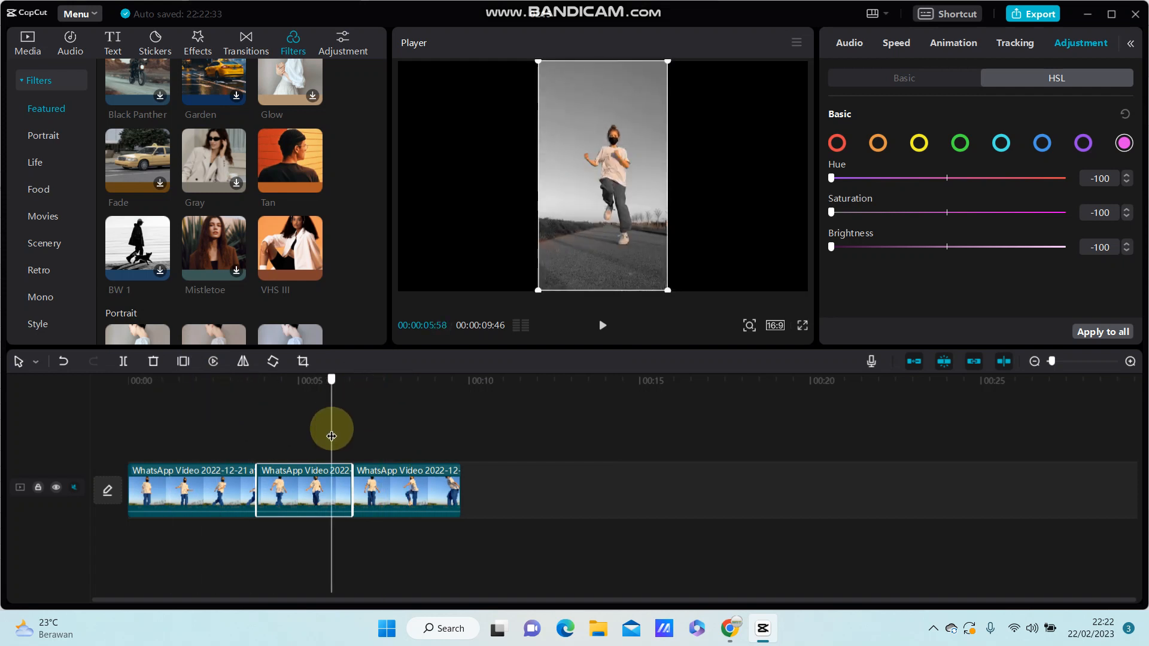
drag(331, 429, 238, 379)
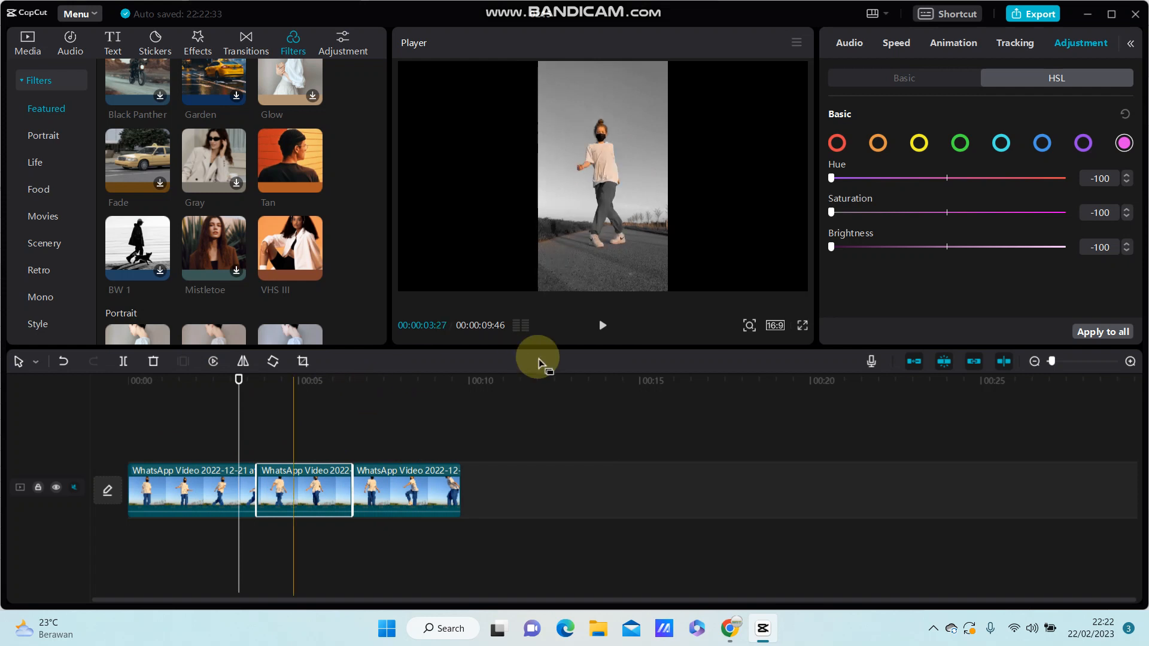